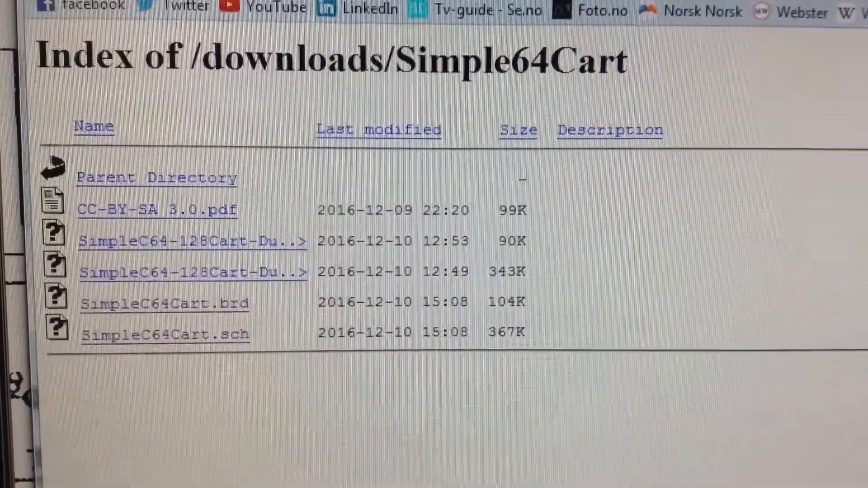
scroll(up, 3)
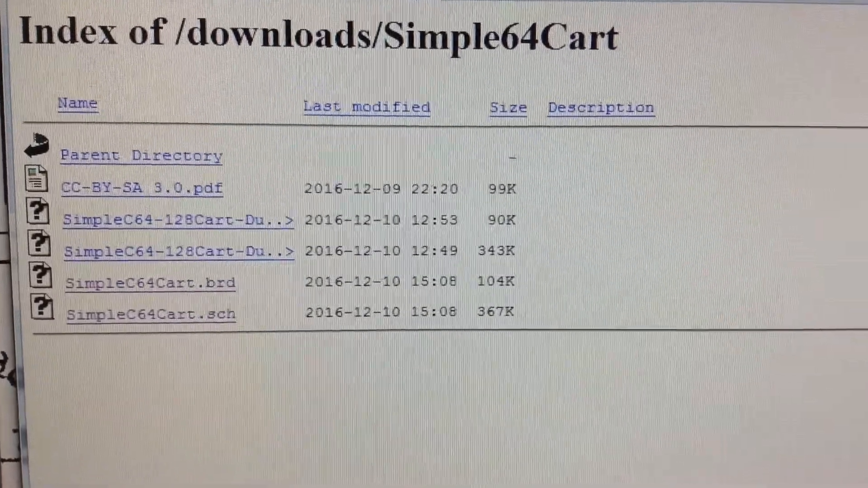